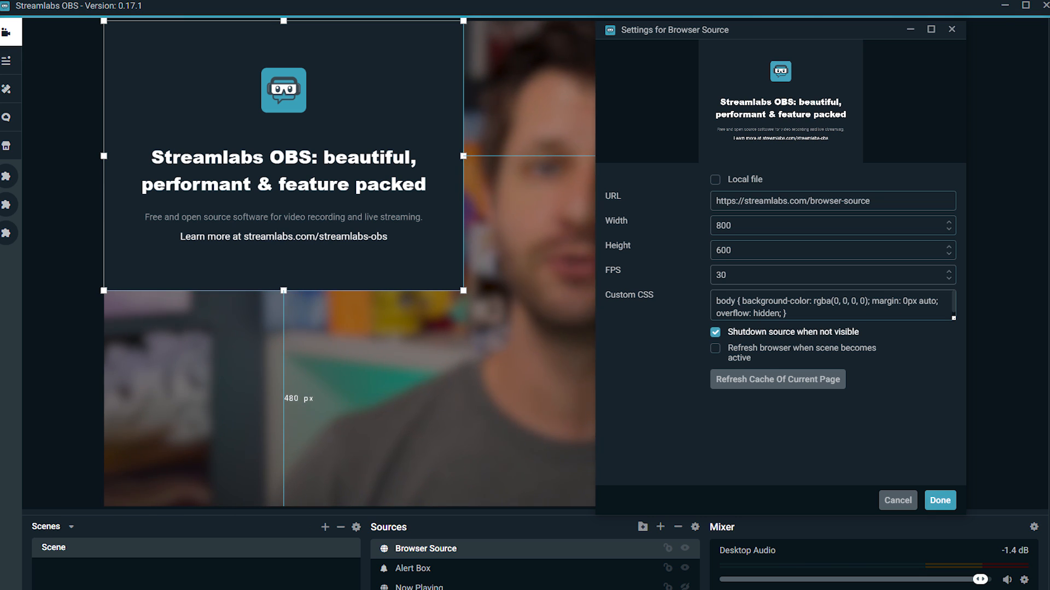
Step: Confirm the browser source settings with Done and return to the editor
click(939, 500)
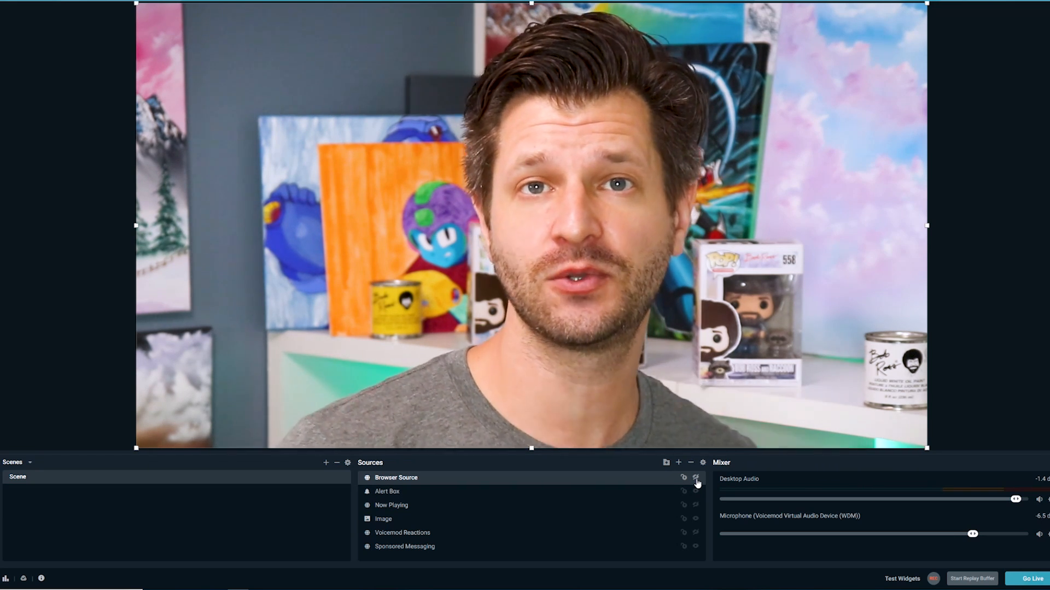
Step: Make the browser source visible and view it in a maximized Interact window
click(695, 478)
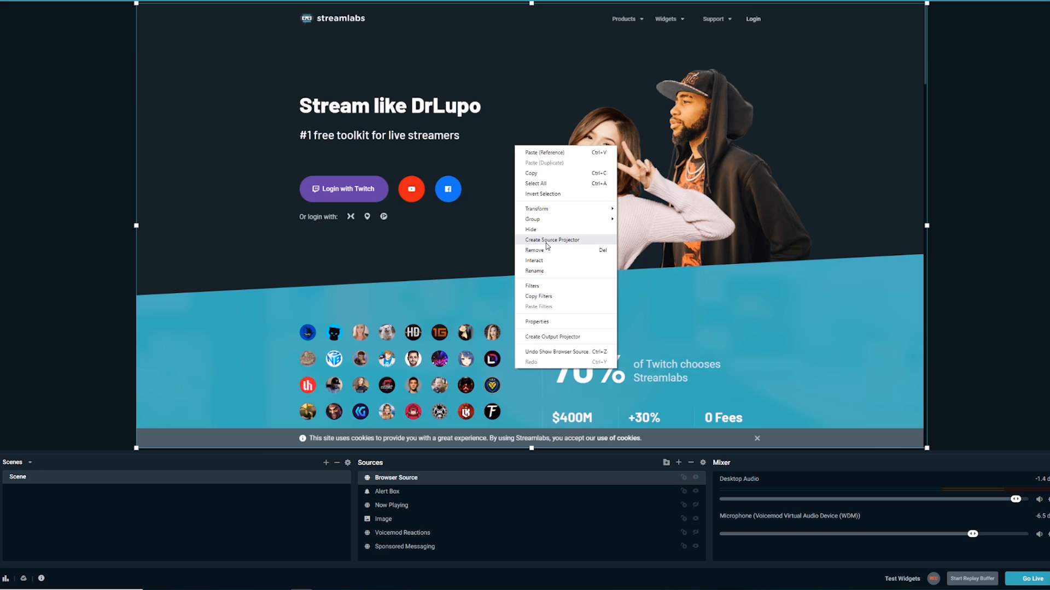
click(535, 261)
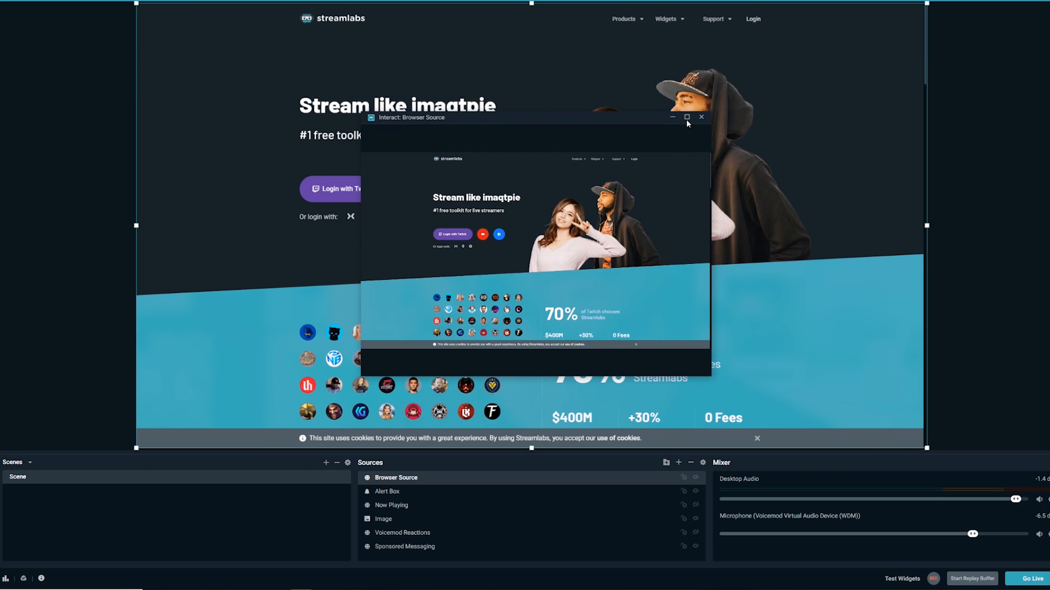
click(701, 117)
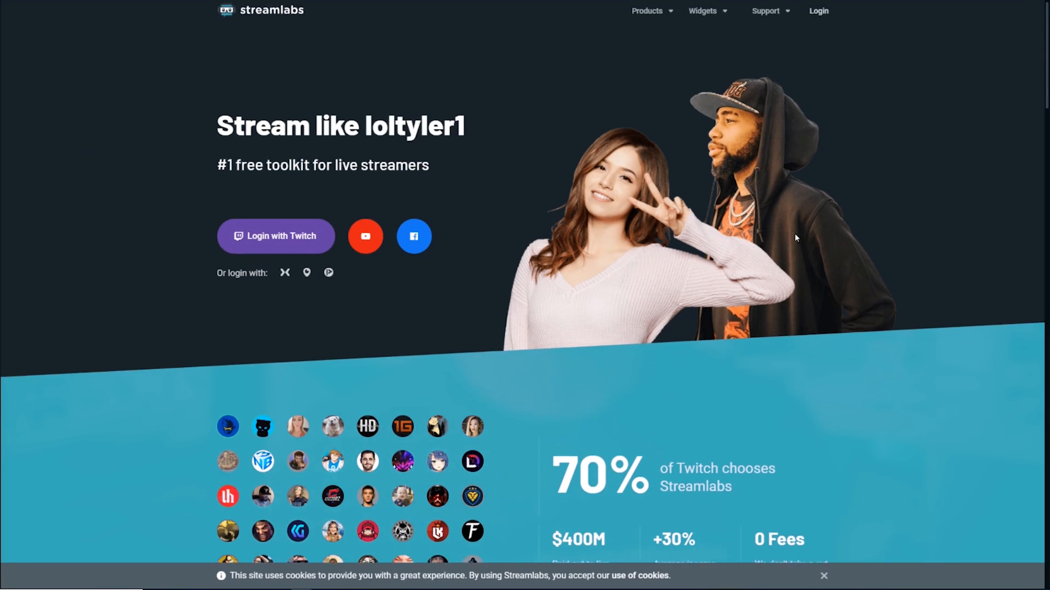
Step: Scroll down the Streamlabs page and start logging in with Twitch
scroll(down, 3)
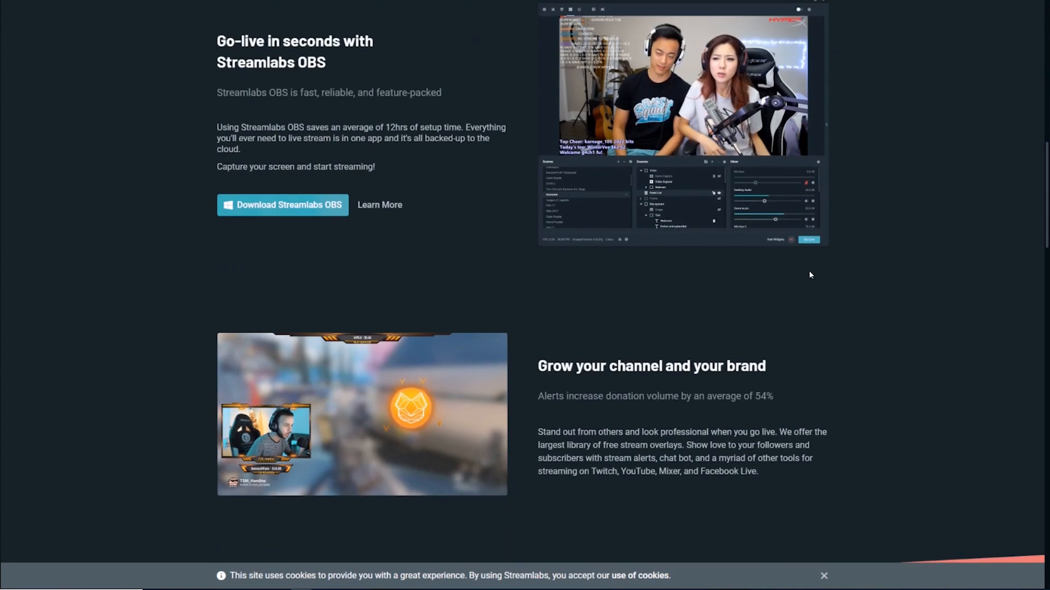
scroll(down, 3)
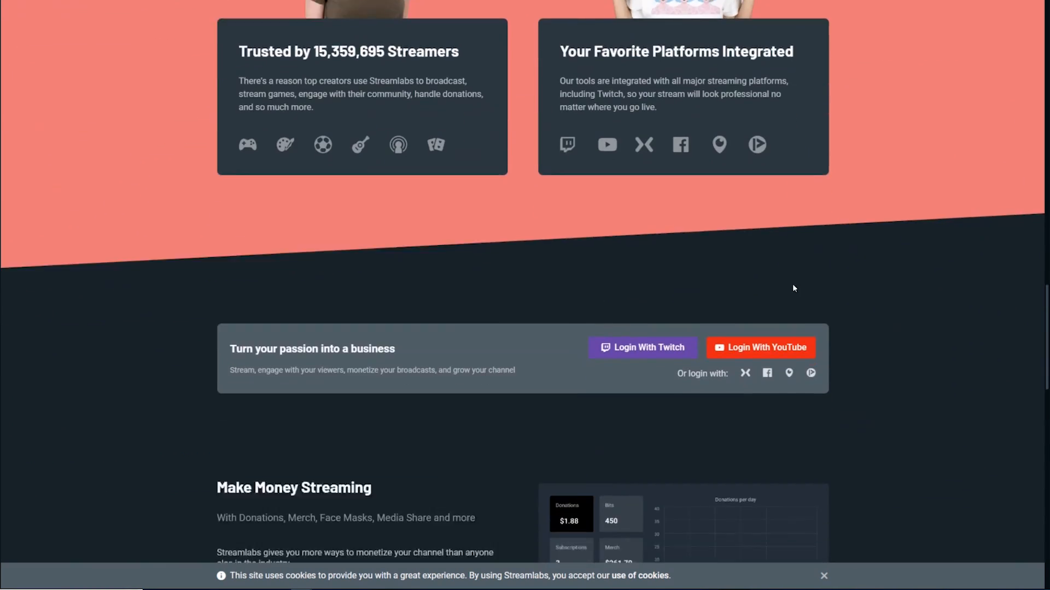
click(642, 346)
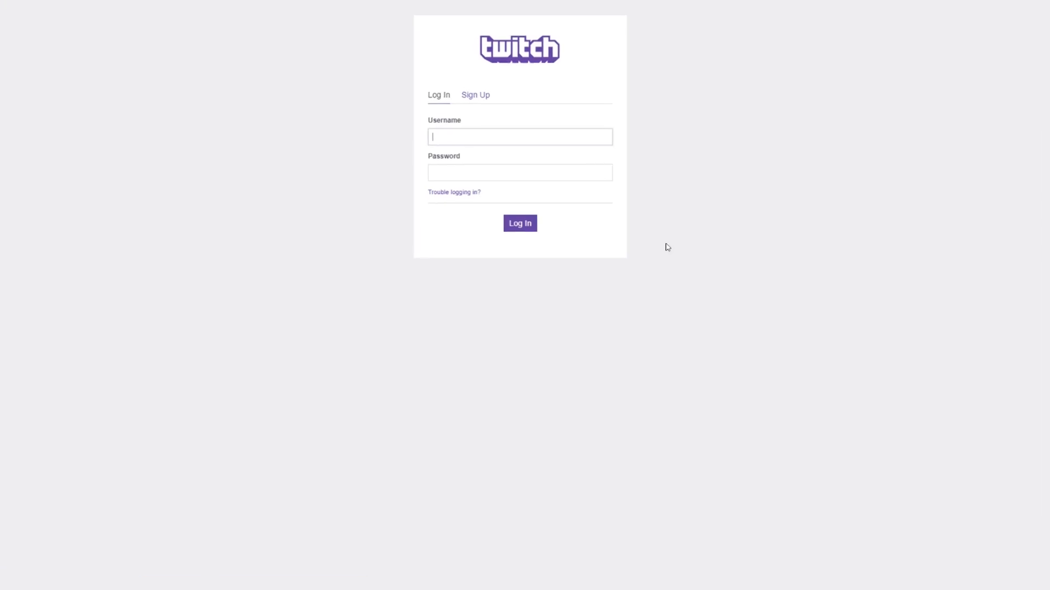
Step: Enter 'Wild4' as the username on the Twitch login page
text(Wild4)
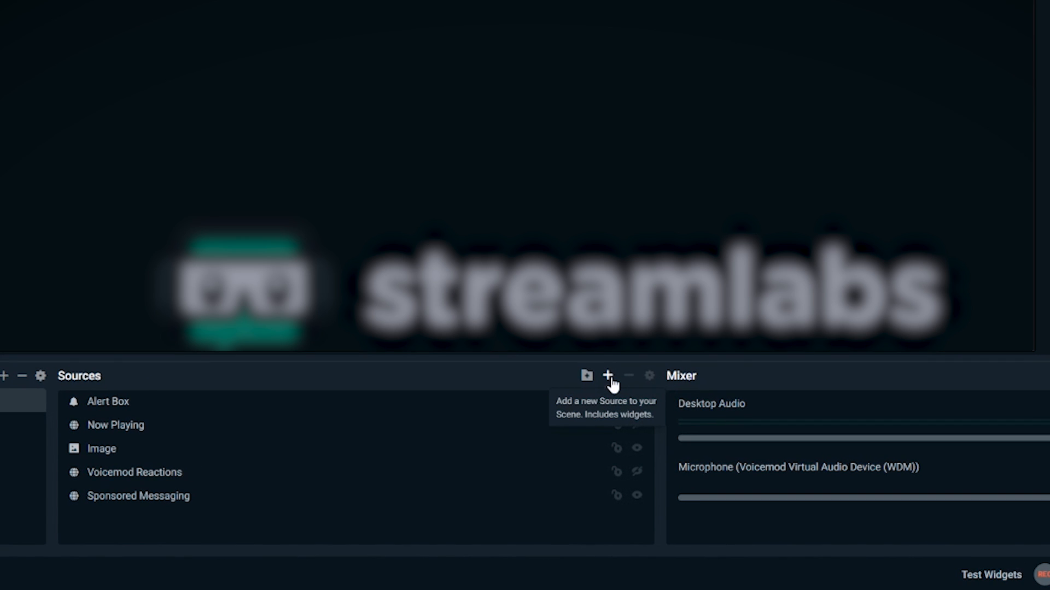
Step: Add a new Browser Source to the scene, keeping its default name
click(608, 375)
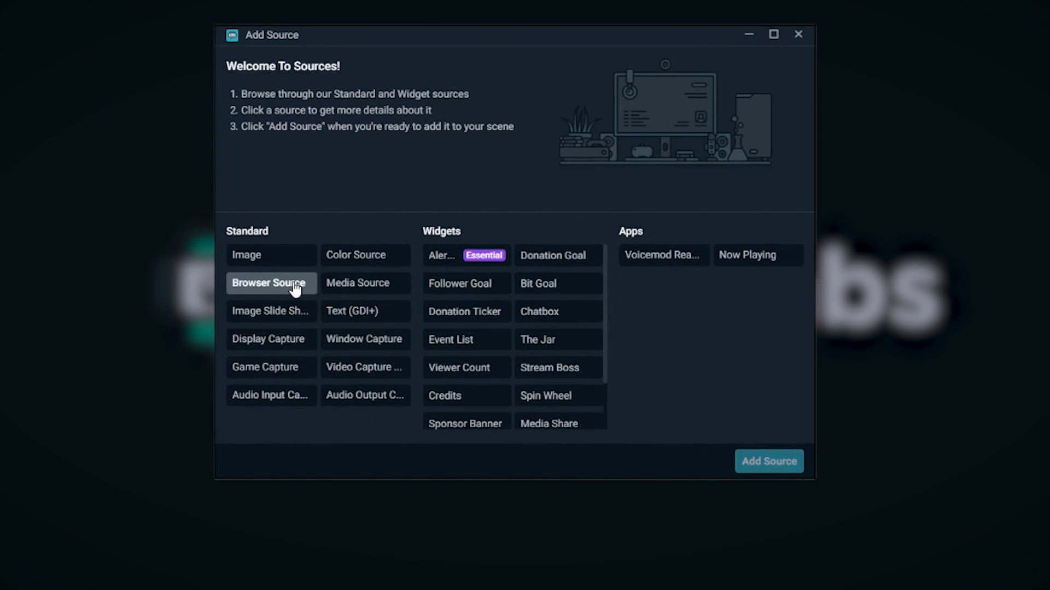
click(768, 462)
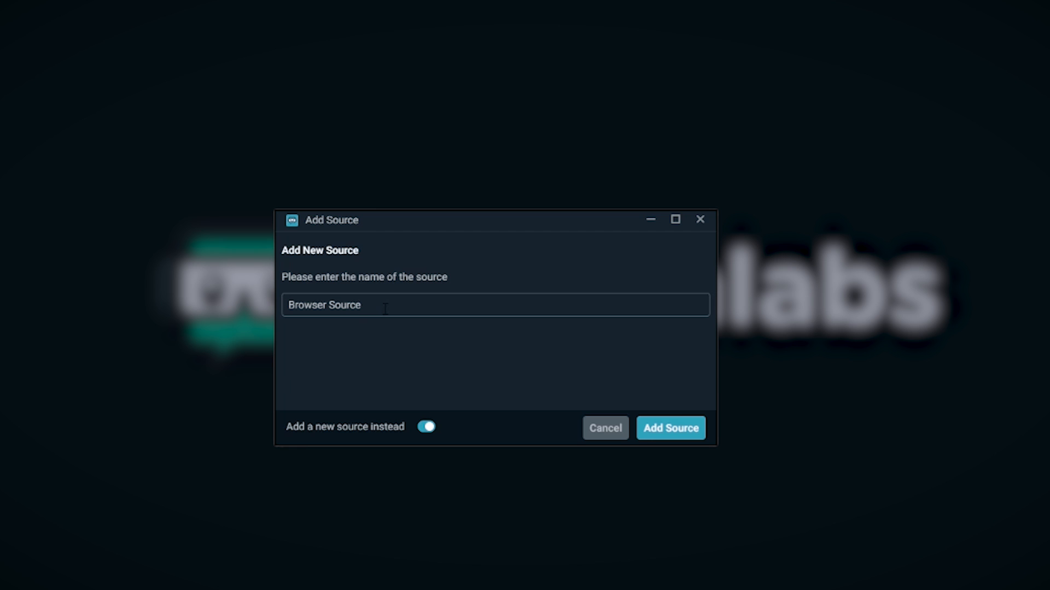
click(670, 428)
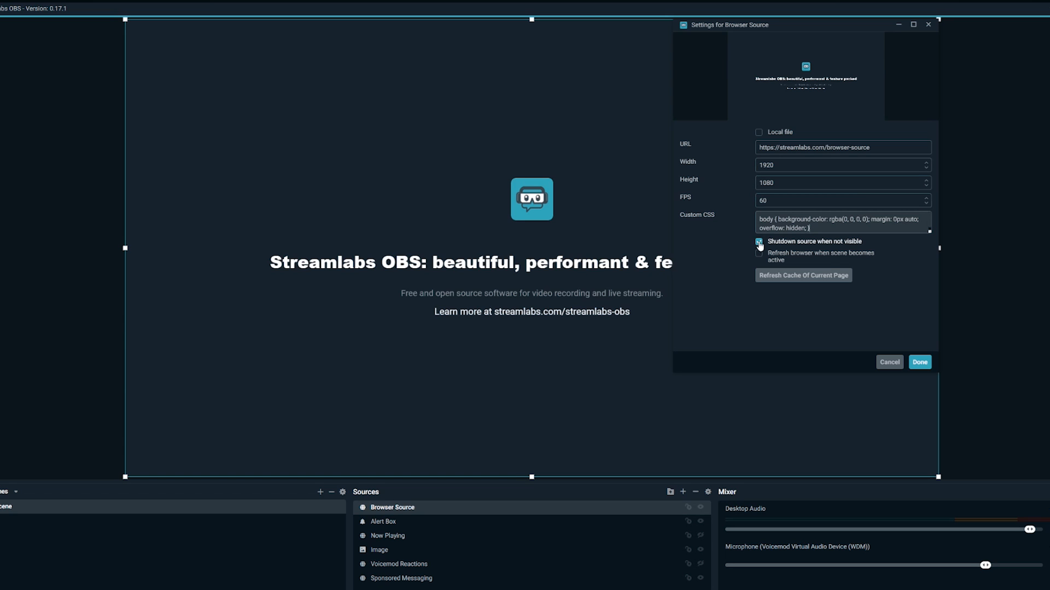
Step: Adjust the new browser source's settings toward 1920×1080 at 60 FPS
click(759, 243)
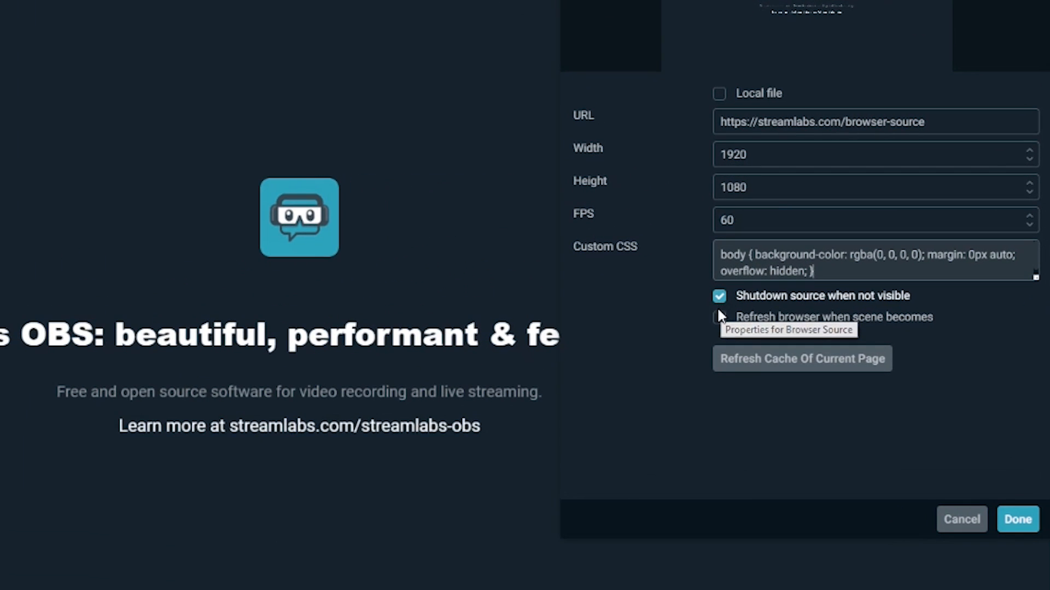
mouse_move(797, 332)
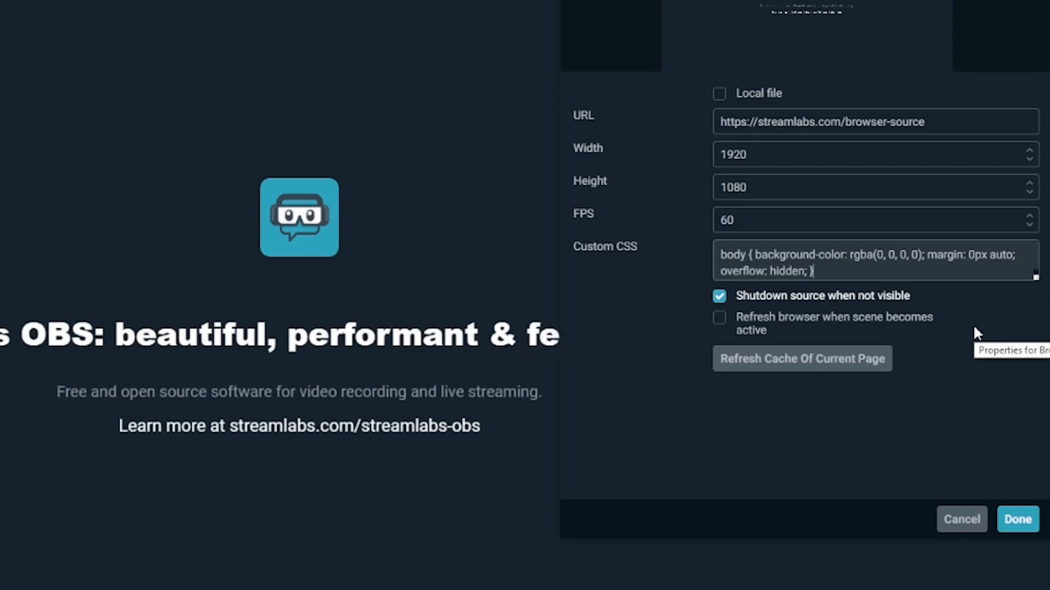
Step: Save the browser source settings with Done and return to the editor
click(1017, 518)
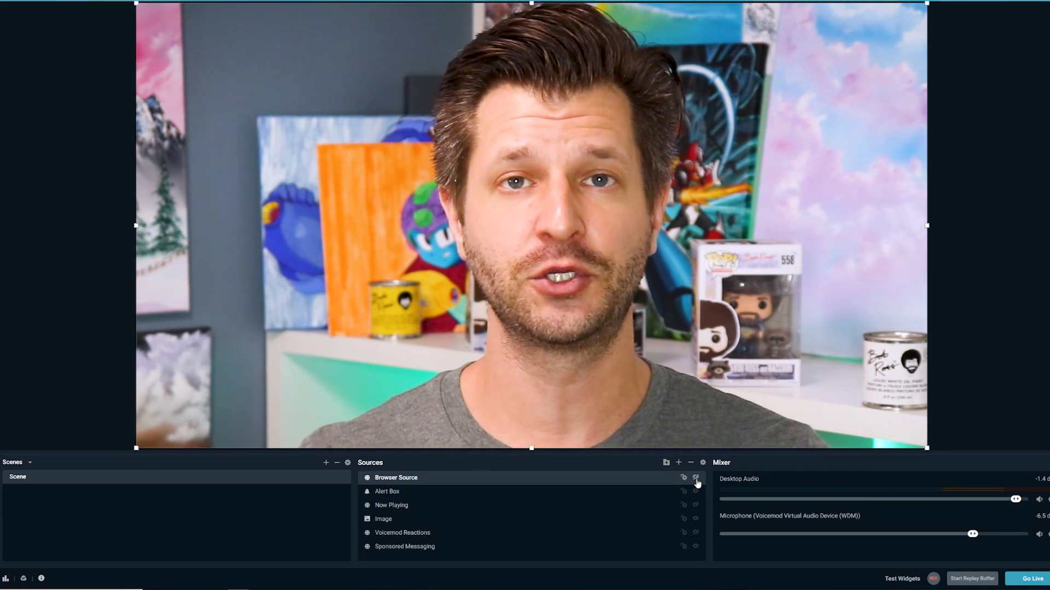
Step: Make the browser source visible and view it in a maximized Interact window
click(696, 477)
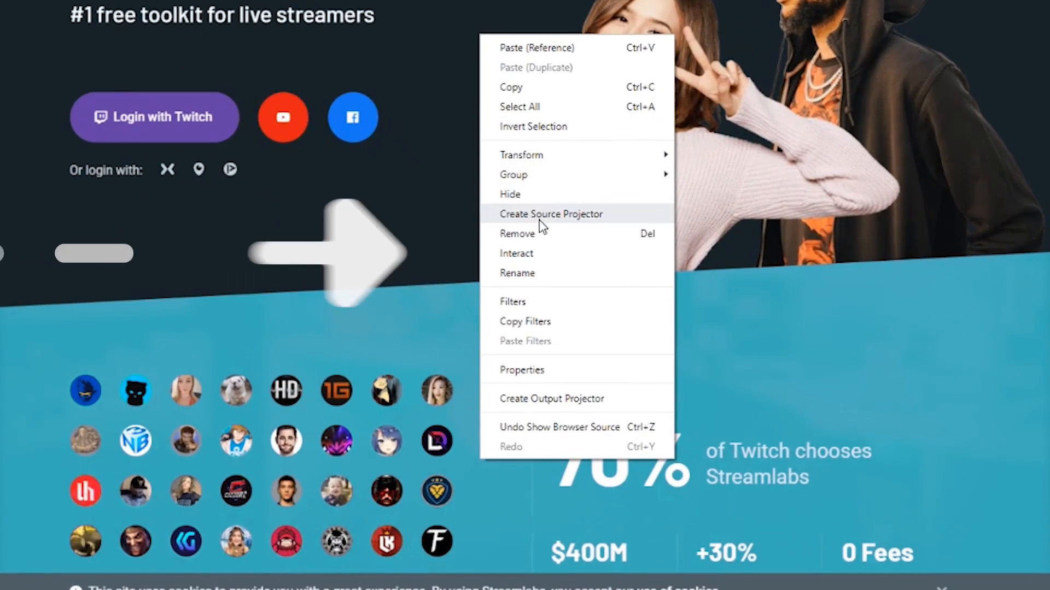
mouse_move(542, 253)
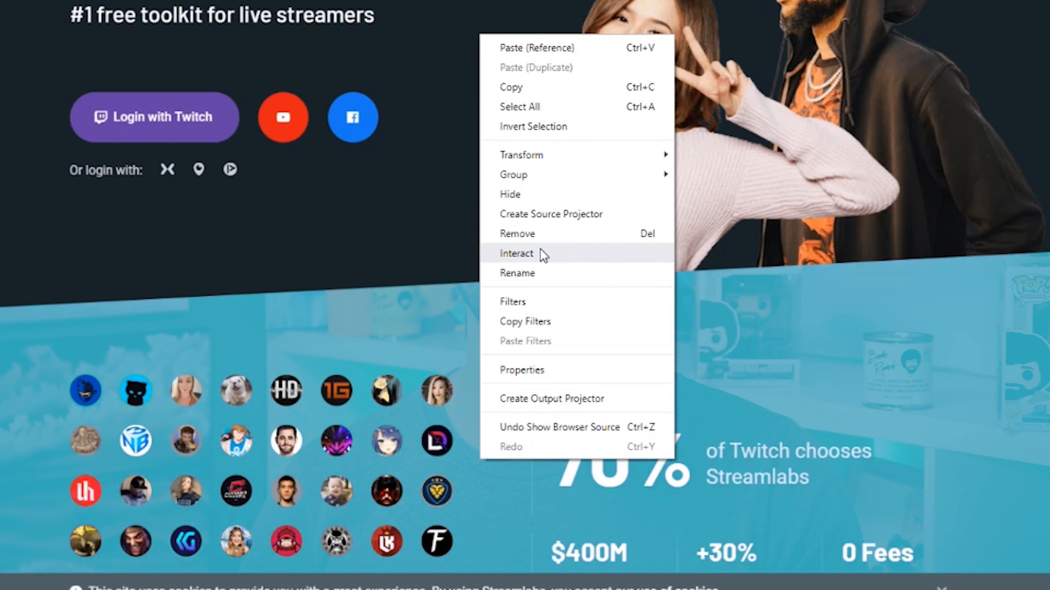
click(515, 253)
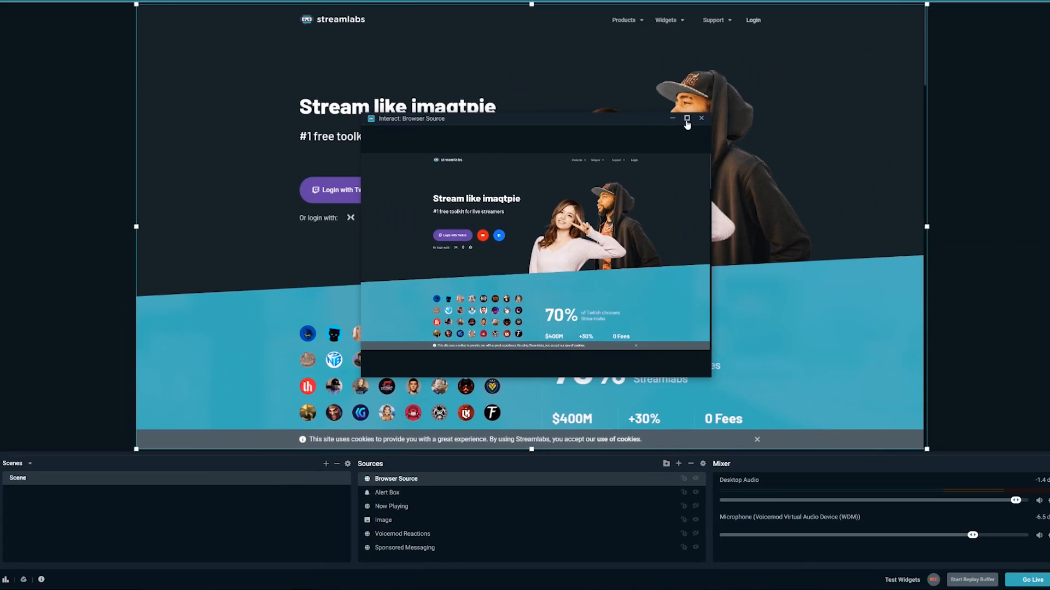
click(687, 118)
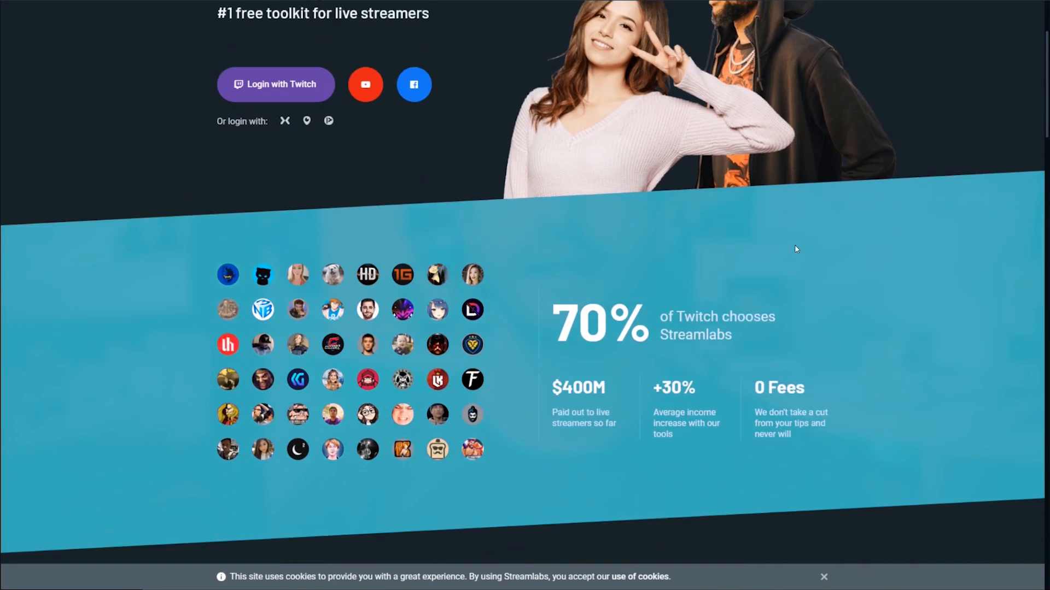
Step: Reach the Twitch login page from the Streamlabs site and enter username 'Wild4'
scroll(down, 3)
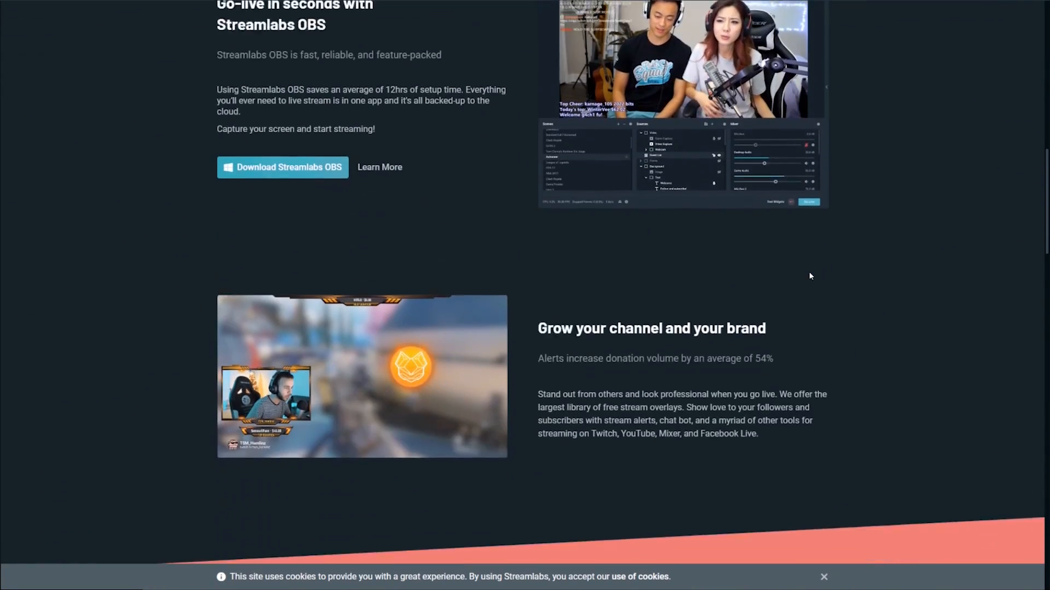
scroll(down, 3)
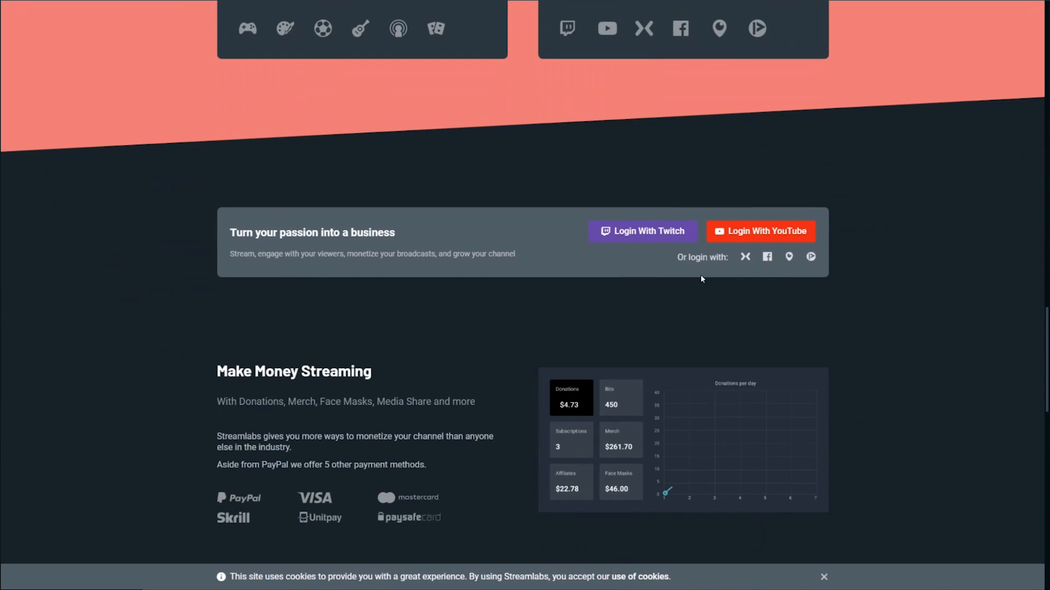
click(642, 231)
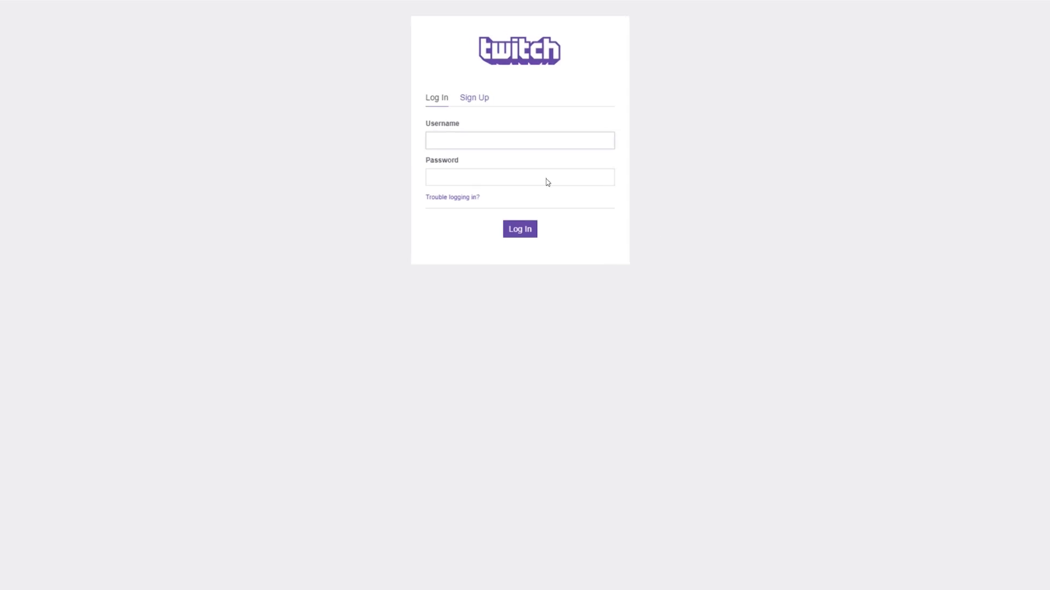
text(Wild4)
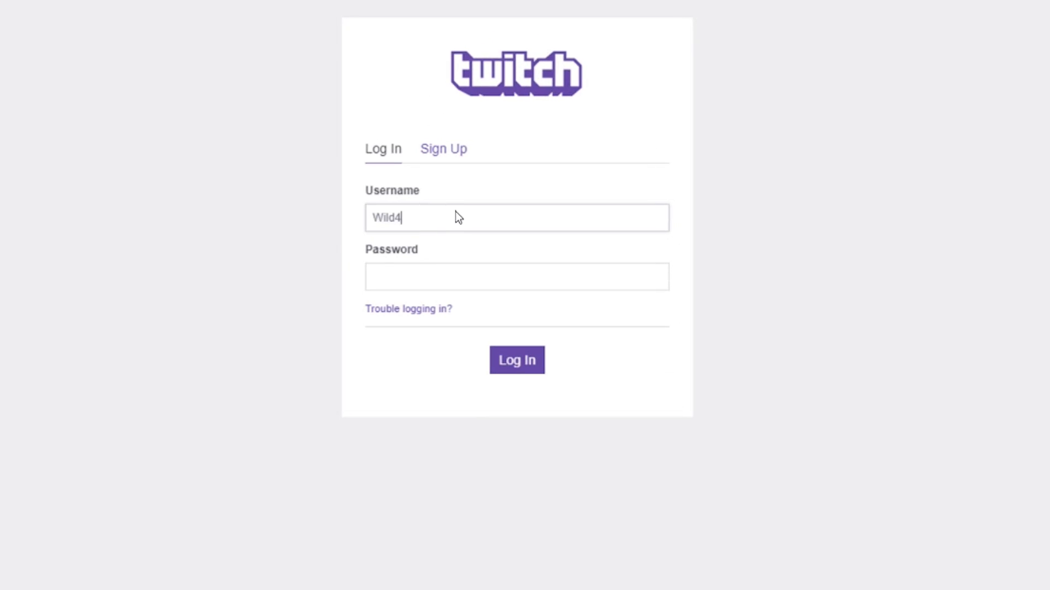